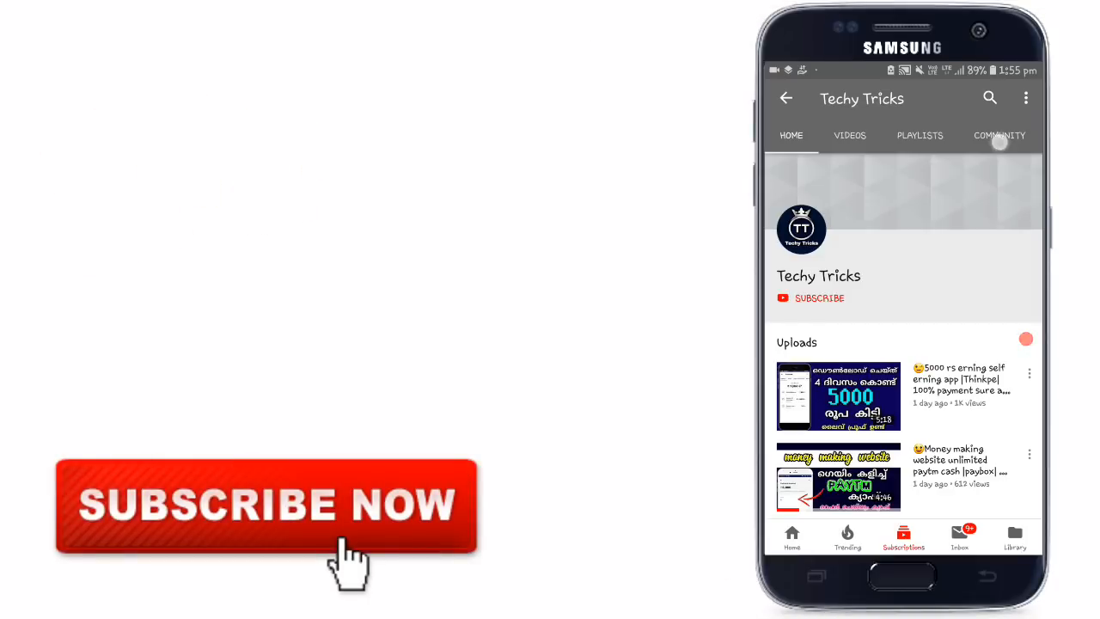
Browse the Techy Tricks Community posts down to the giveaway poll.
{"action": "left_click", "coordinate": [999, 135]}
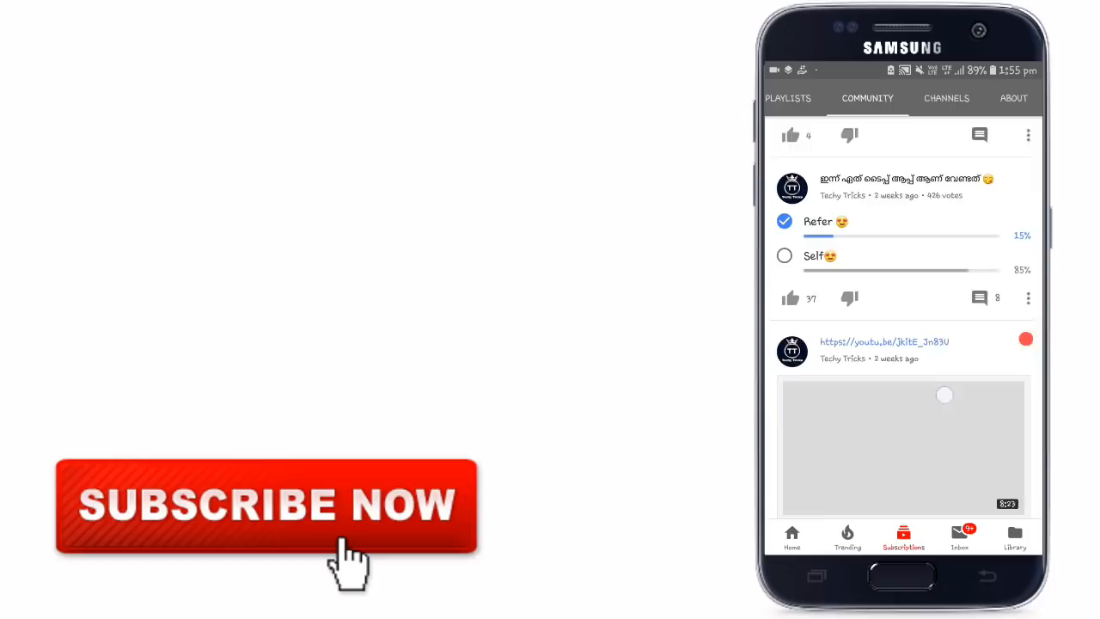
{"action": "scroll", "scroll_direction": "down", "scroll_amount": 3}
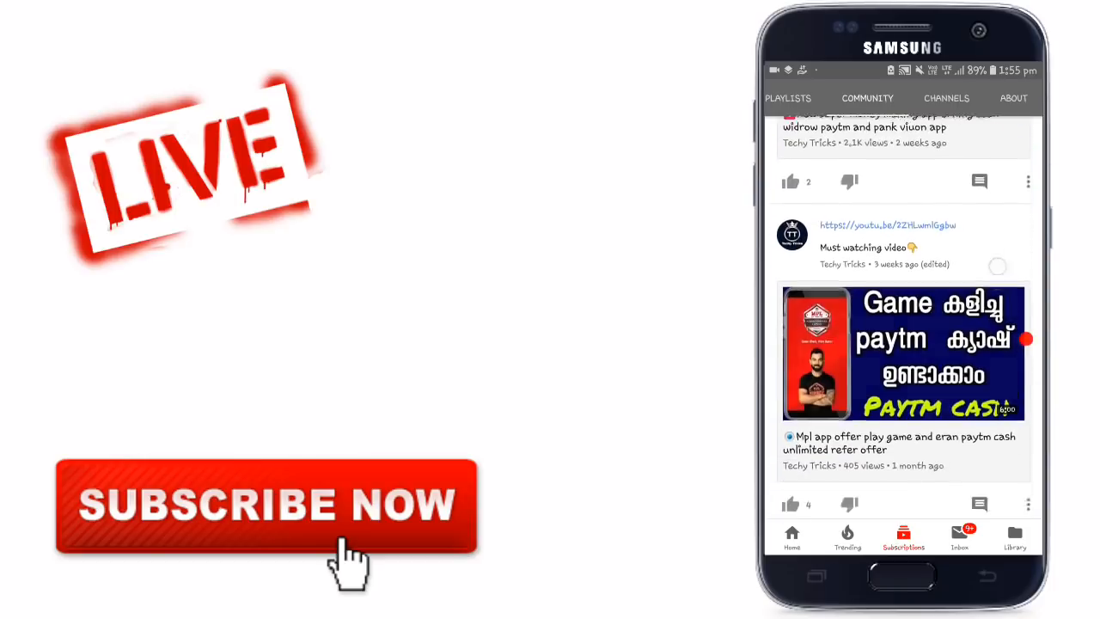
{"action": "scroll", "scroll_direction": "down", "scroll_amount": 3}
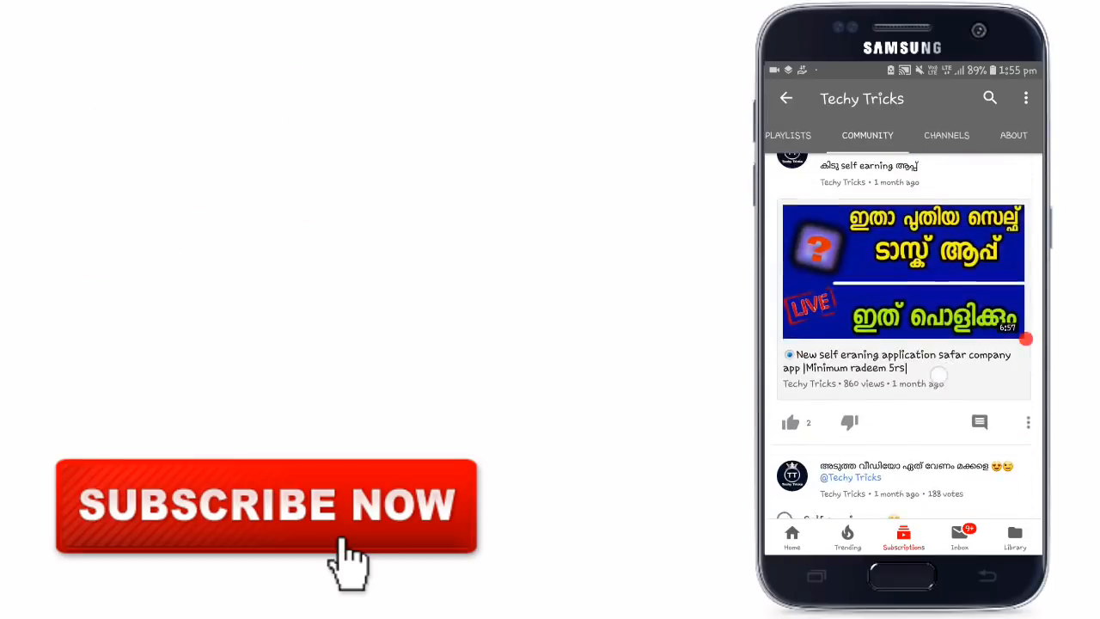
{"action": "scroll", "scroll_direction": "down", "scroll_amount": 3}
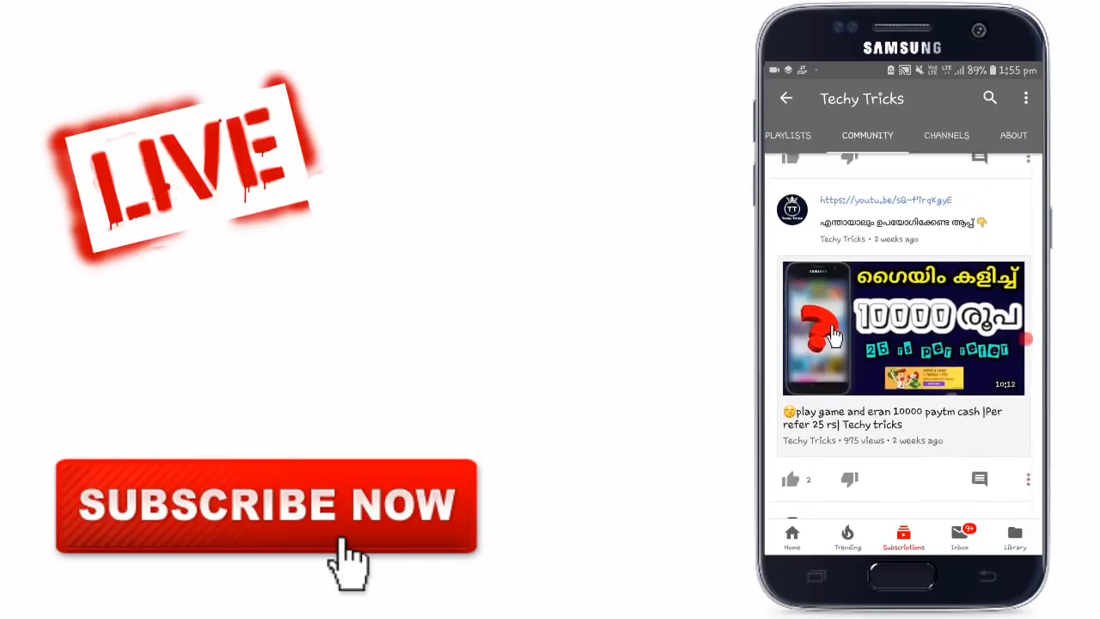
{"action": "scroll", "scroll_direction": "down", "scroll_amount": 3}
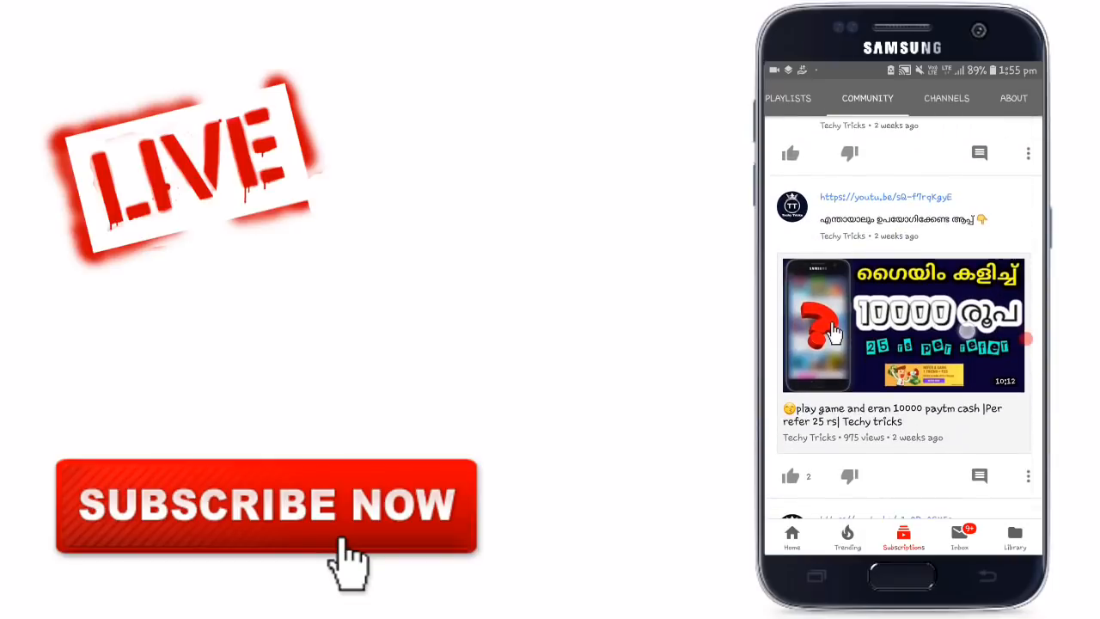
{"action": "scroll", "scroll_direction": "down", "scroll_amount": 3}
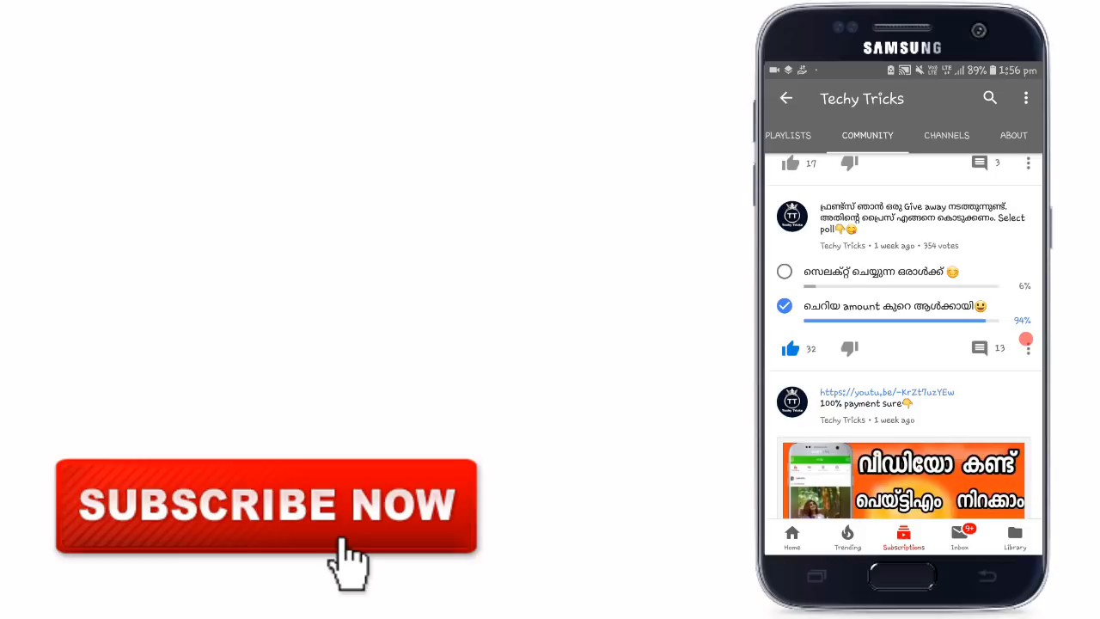
{"action": "scroll", "scroll_direction": "down", "scroll_amount": 3}
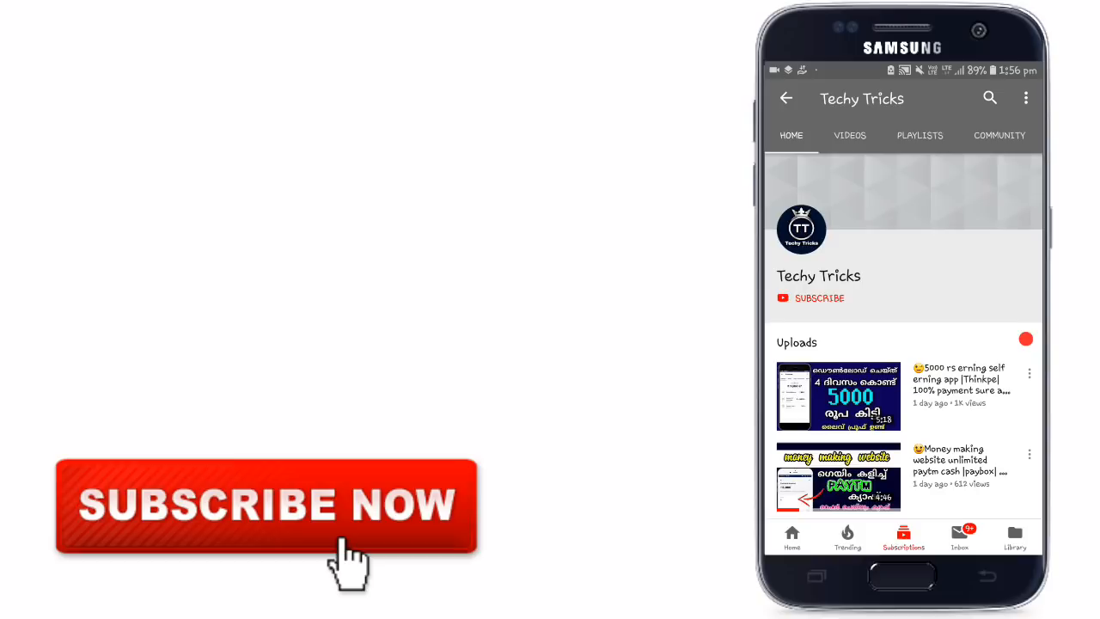
Subscribe to Techy Tricks and turn on the notification bell for new uploads.
{"action": "left_click", "coordinate": [819, 298]}
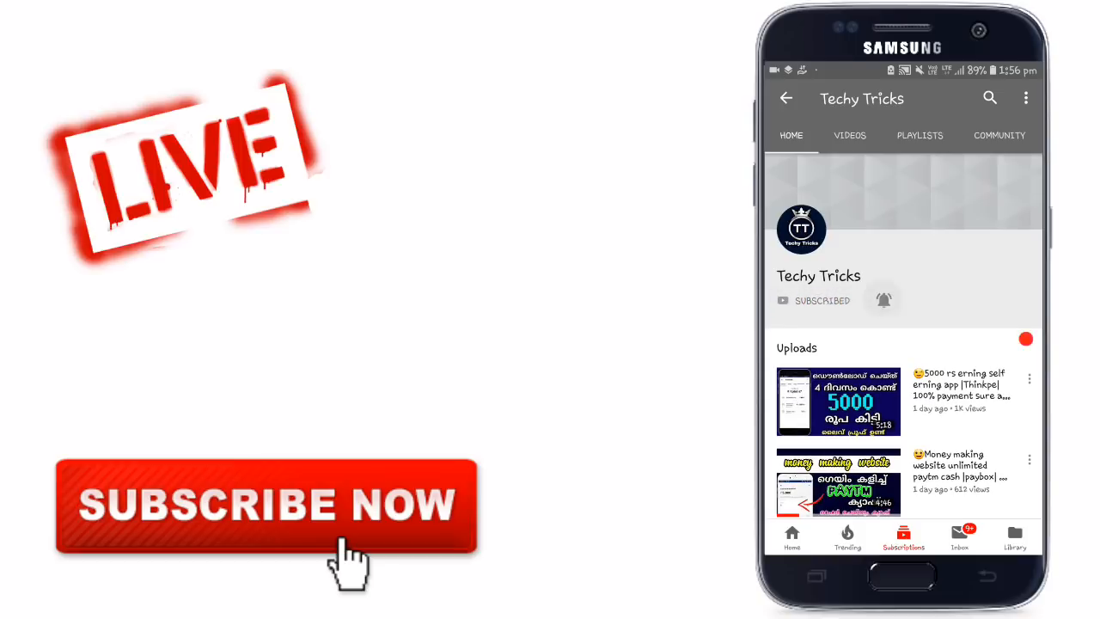
{"action": "left_click", "coordinate": [883, 300]}
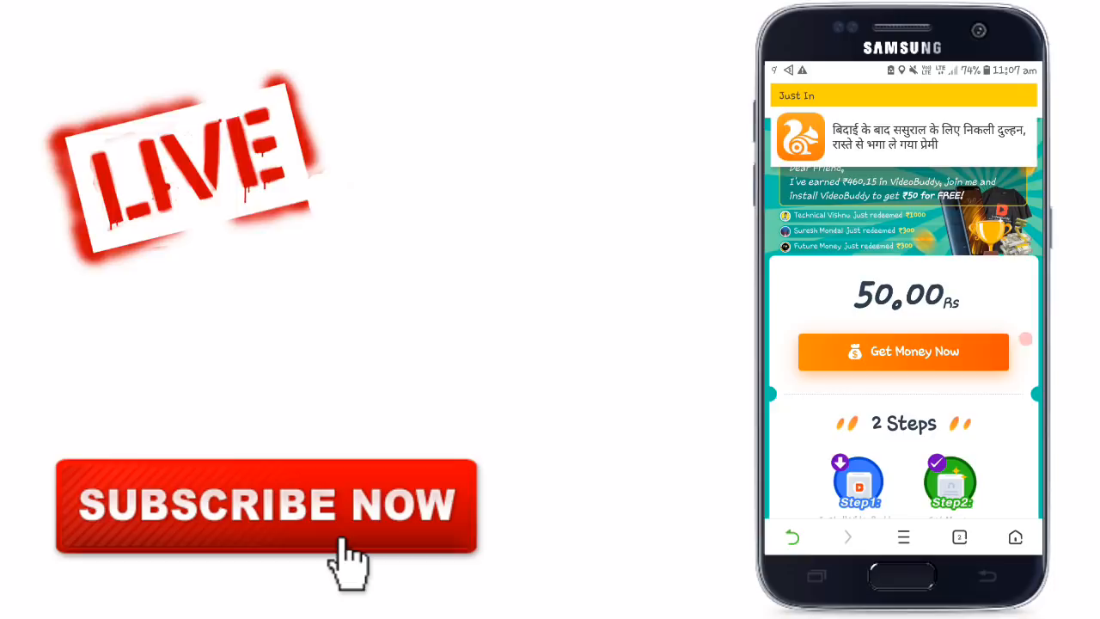
Claim the 50 Rs offer, download the VideoBuddy installer, and install the app.
{"action": "left_click", "coordinate": [904, 351]}
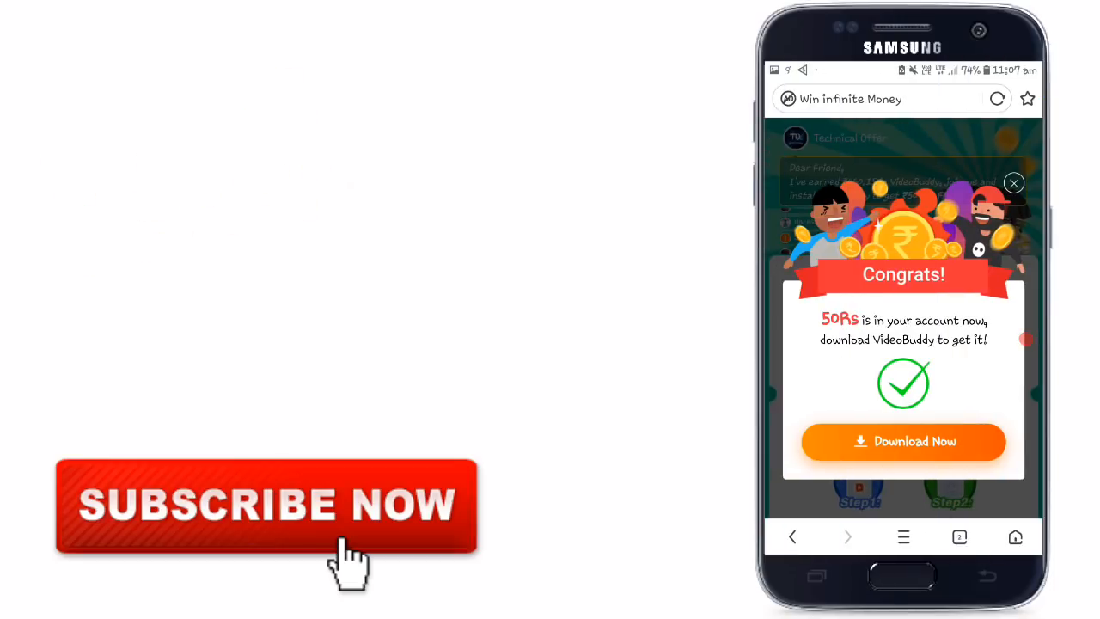
{"action": "left_click", "coordinate": [903, 440]}
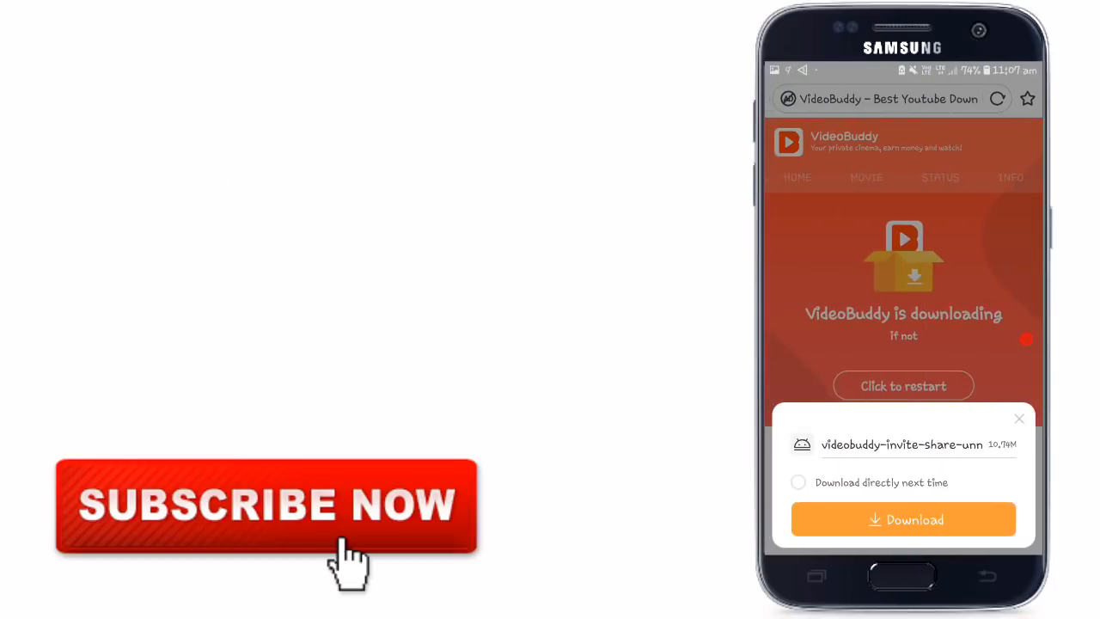
{"action": "left_click", "coordinate": [903, 519]}
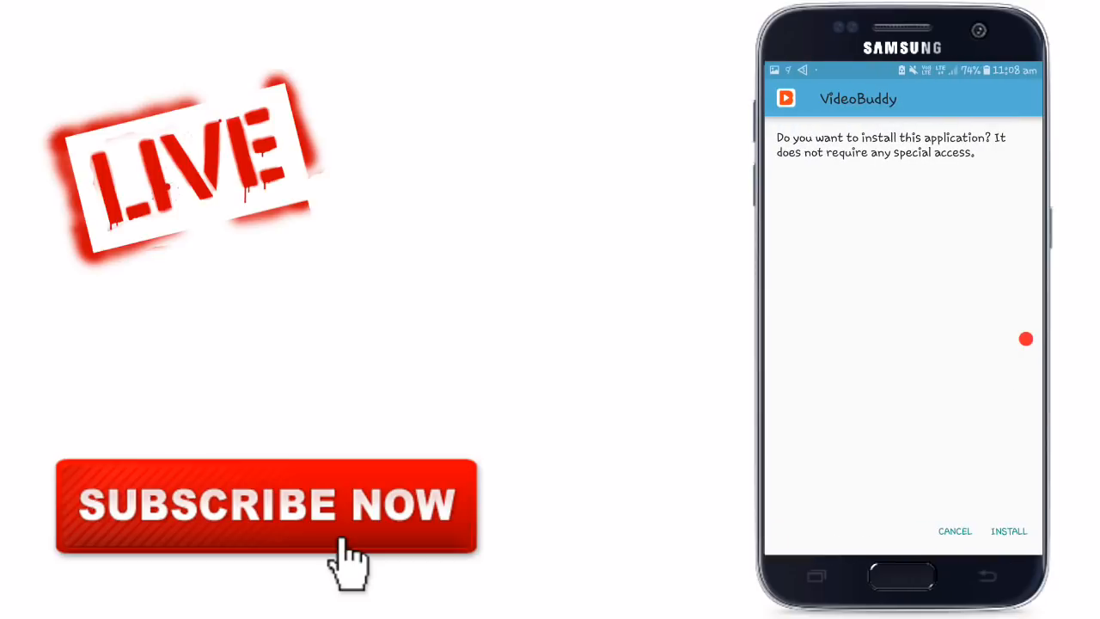
{"action": "left_click", "coordinate": [1008, 530]}
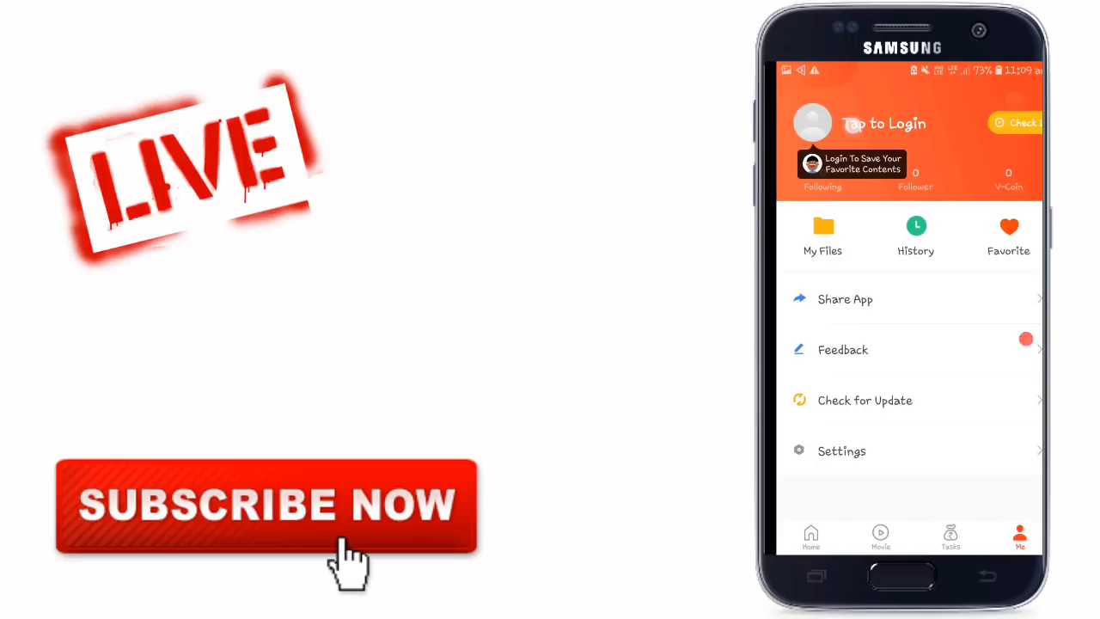
Leave VideoBuddy and get back to the Techy Tricks channel home page in YouTube.
{"action": "left_click", "coordinate": [883, 123]}
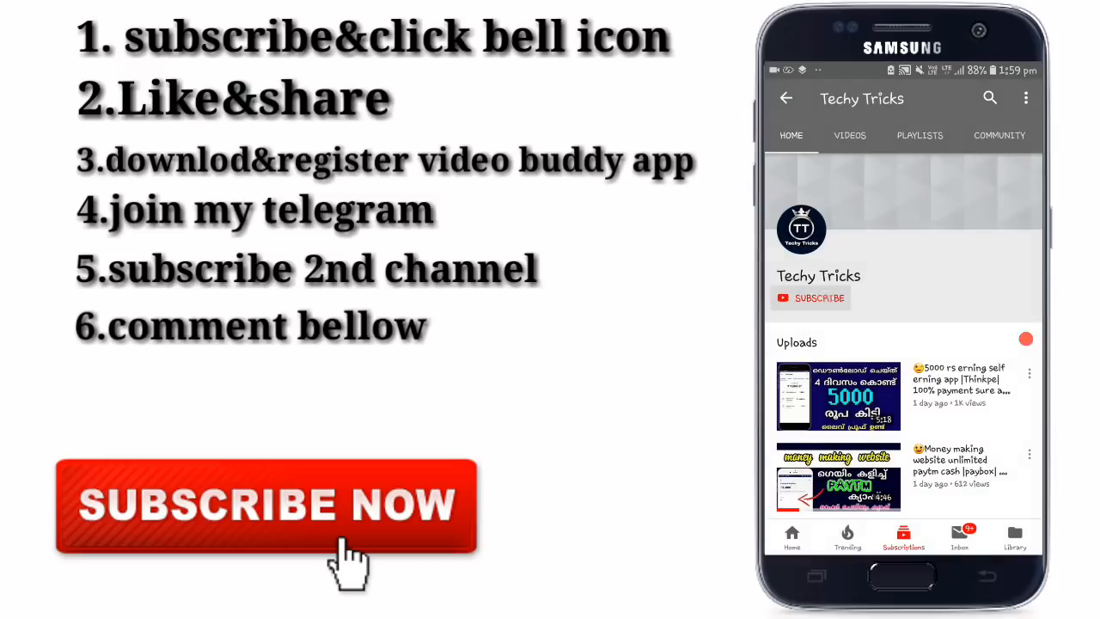
Resubscribe to Techy Tricks and switch on the upload notification bell.
{"action": "left_click", "coordinate": [818, 298]}
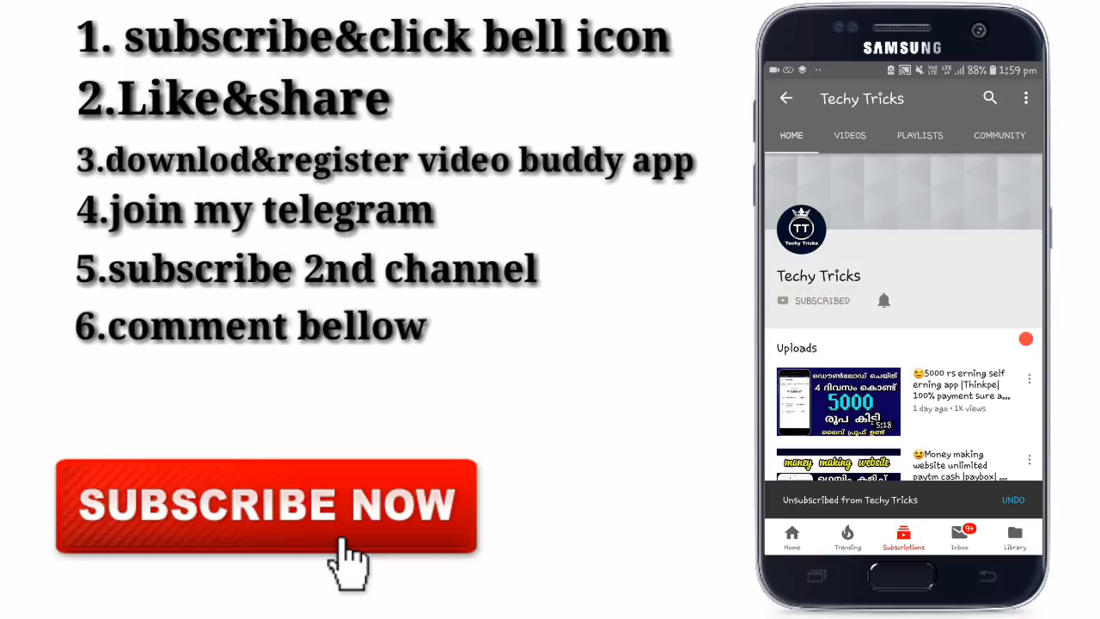
{"action": "left_click", "coordinate": [883, 299]}
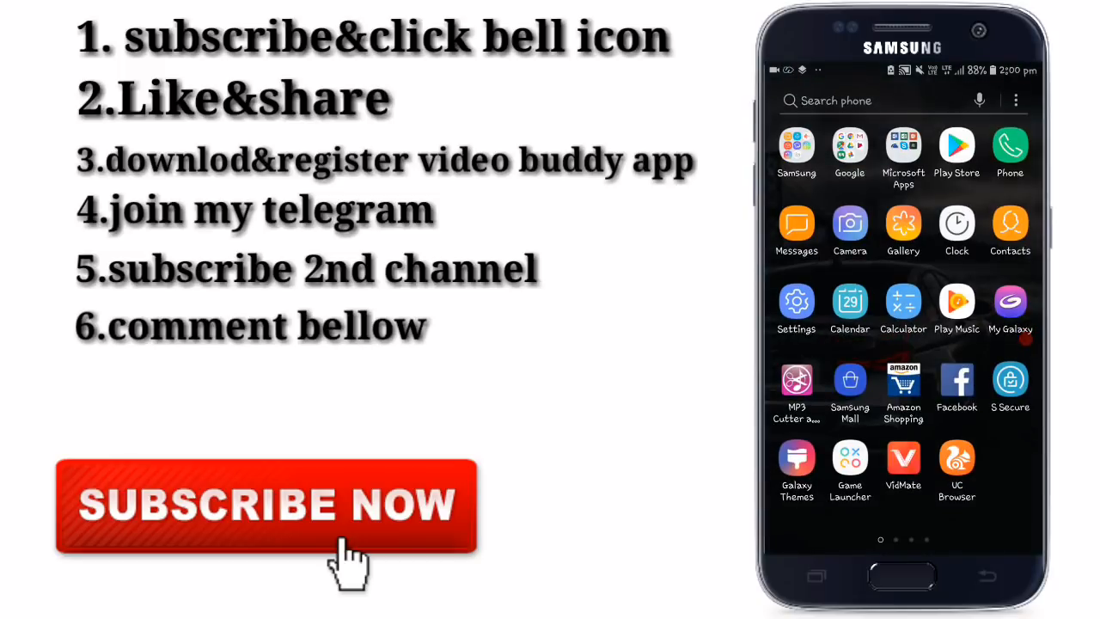
Open Calculator, clear the display, and compute 20×10 to get 200.
{"action": "left_click", "coordinate": [903, 302]}
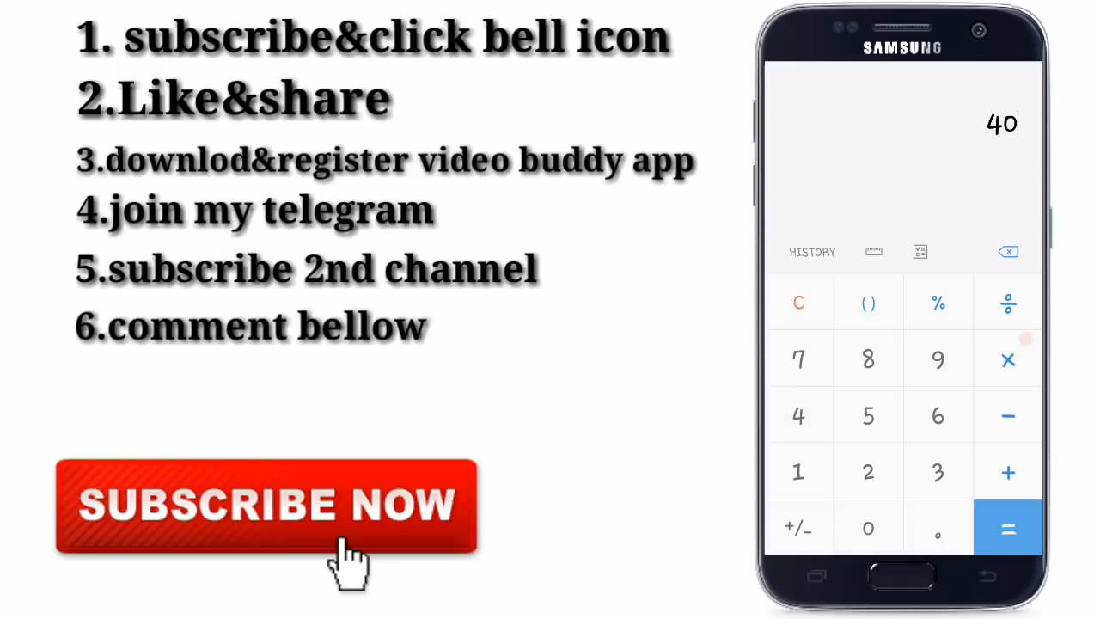
{"action": "left_click", "coordinate": [1007, 358]}
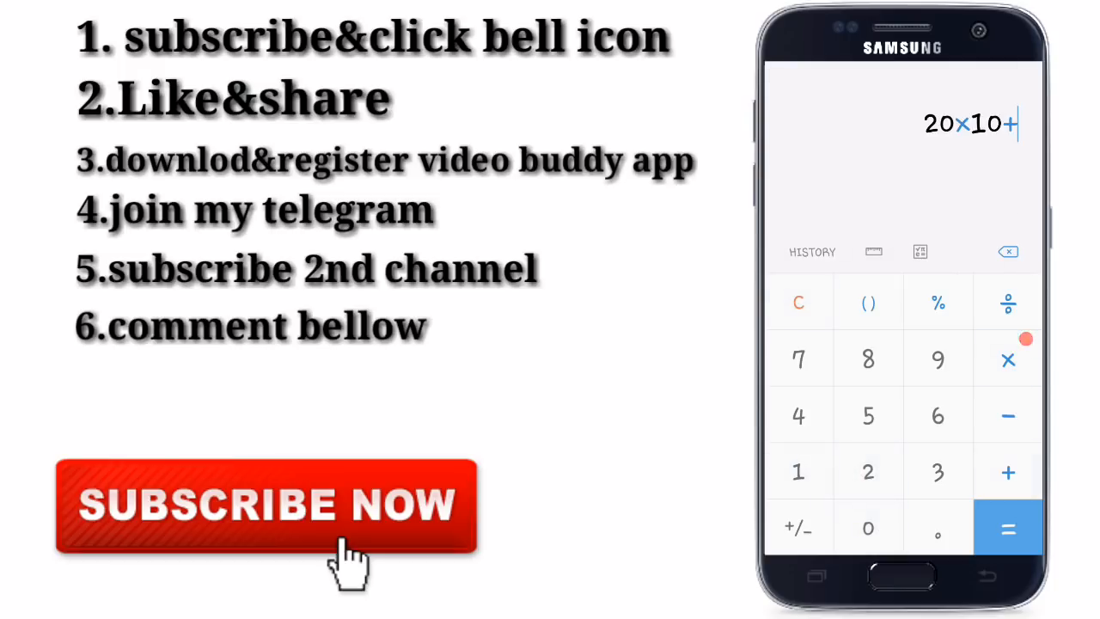
{"action": "left_click", "coordinate": [1004, 529]}
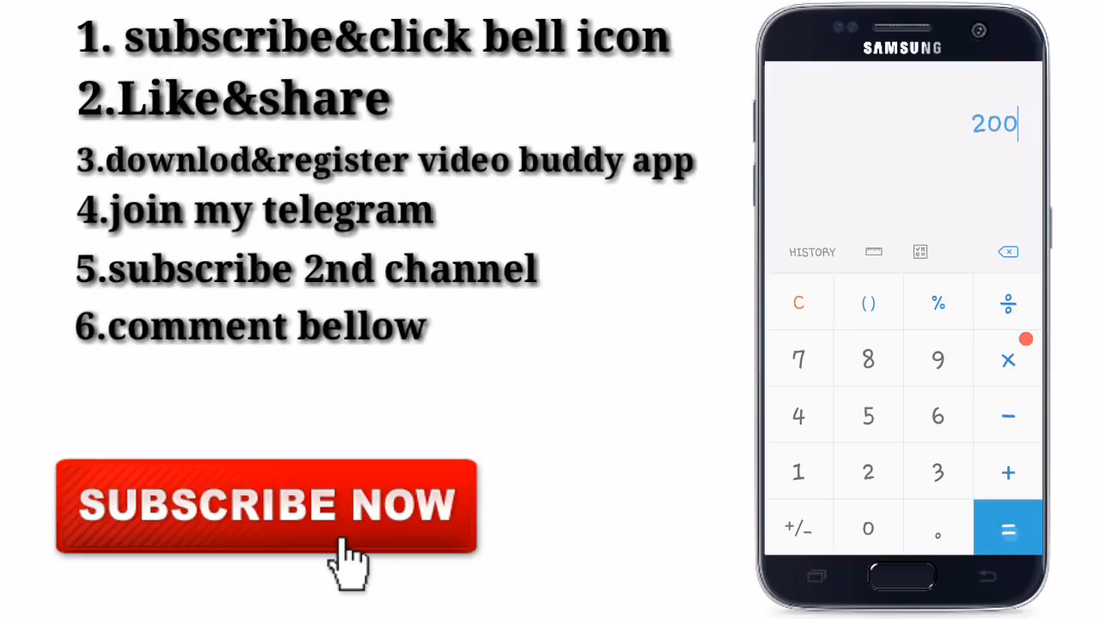